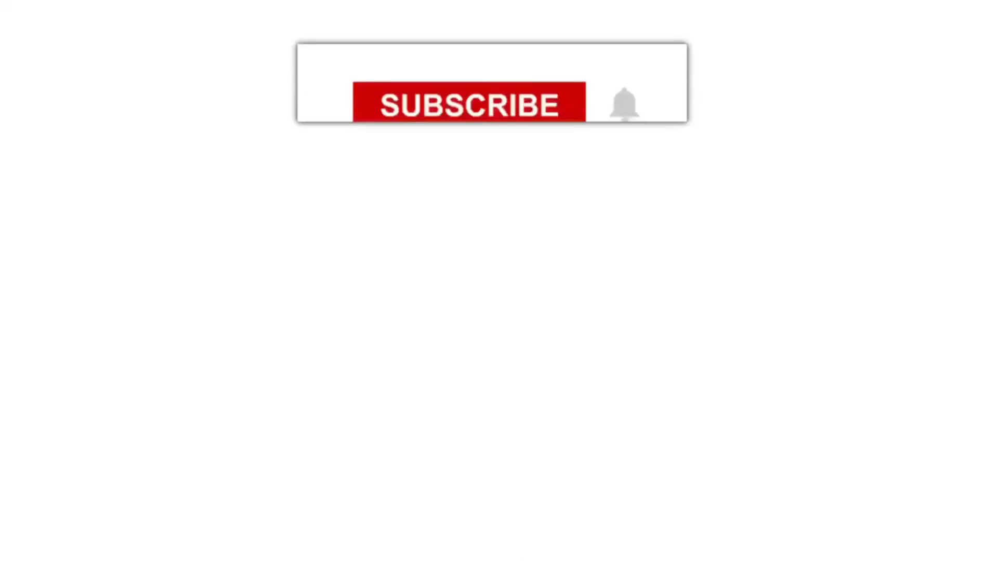
Click SUBSCRIBE so it turns grey SUBSCRIBED, the bell rings, and 'Daily Drawing Tutorials' appears.
left_click(468, 105)
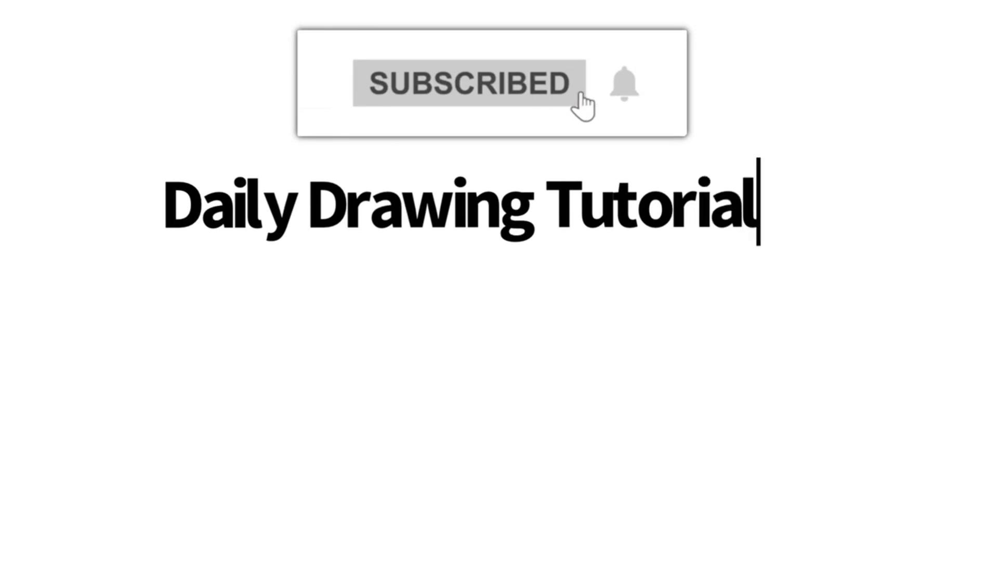
type("s")
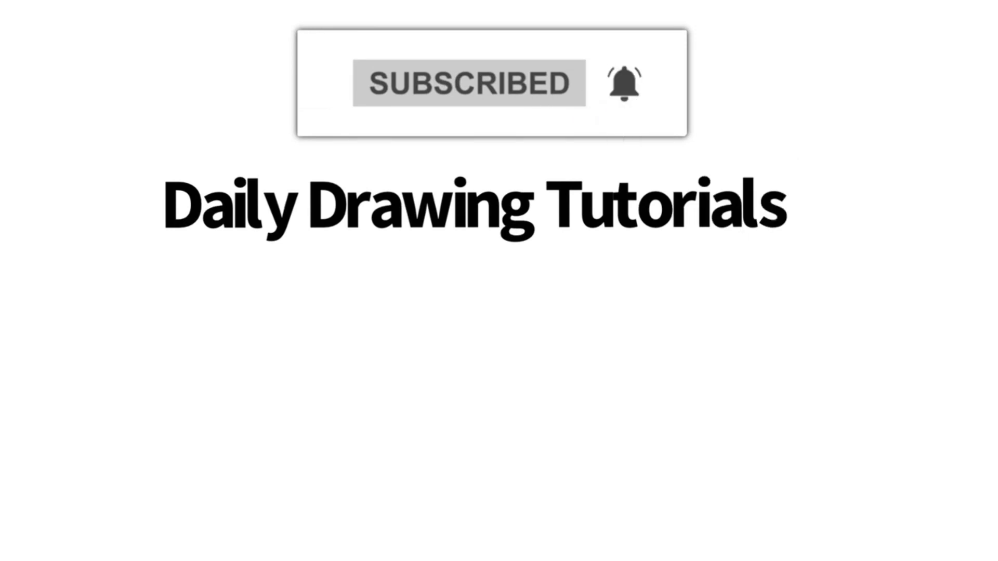